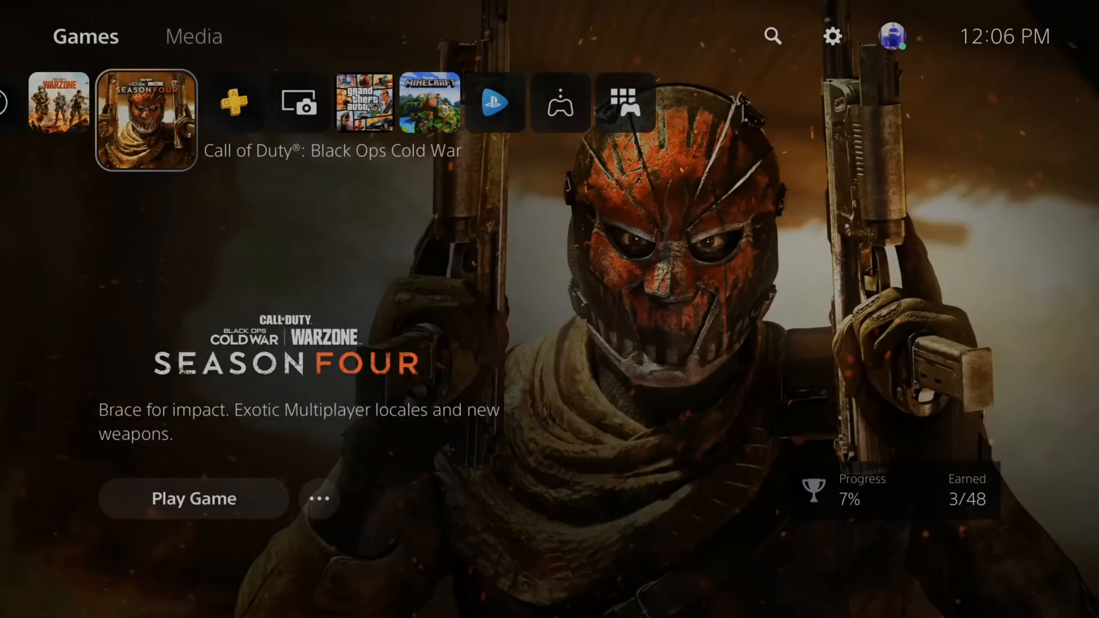
Load playstation.com/en-us in Chrome's address bar to reach the PlayStation home page
key(Left)
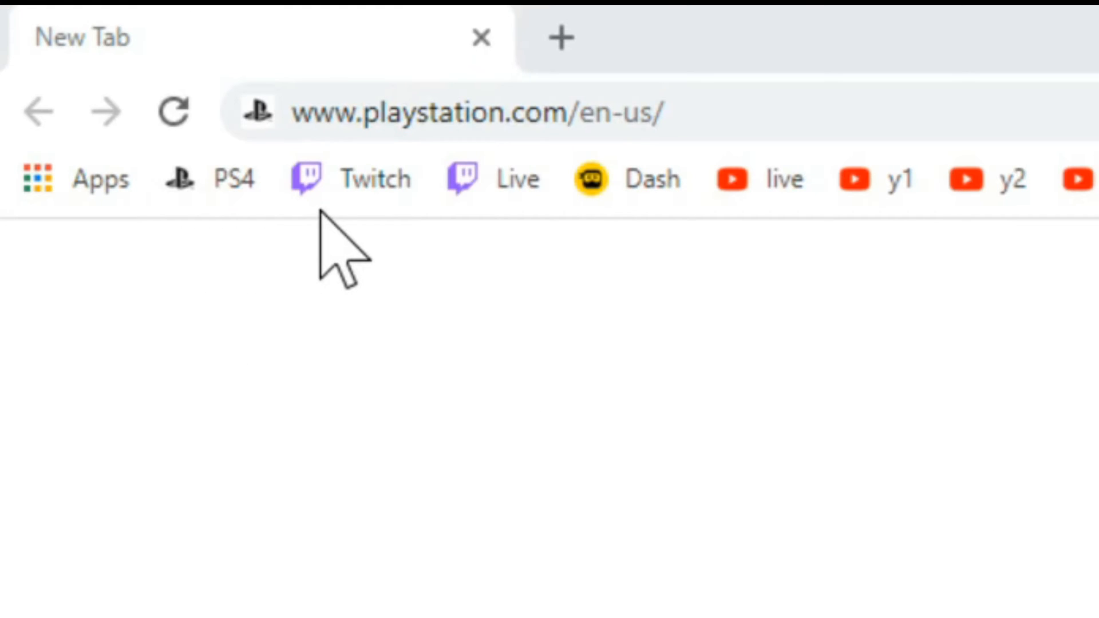
click(471, 117)
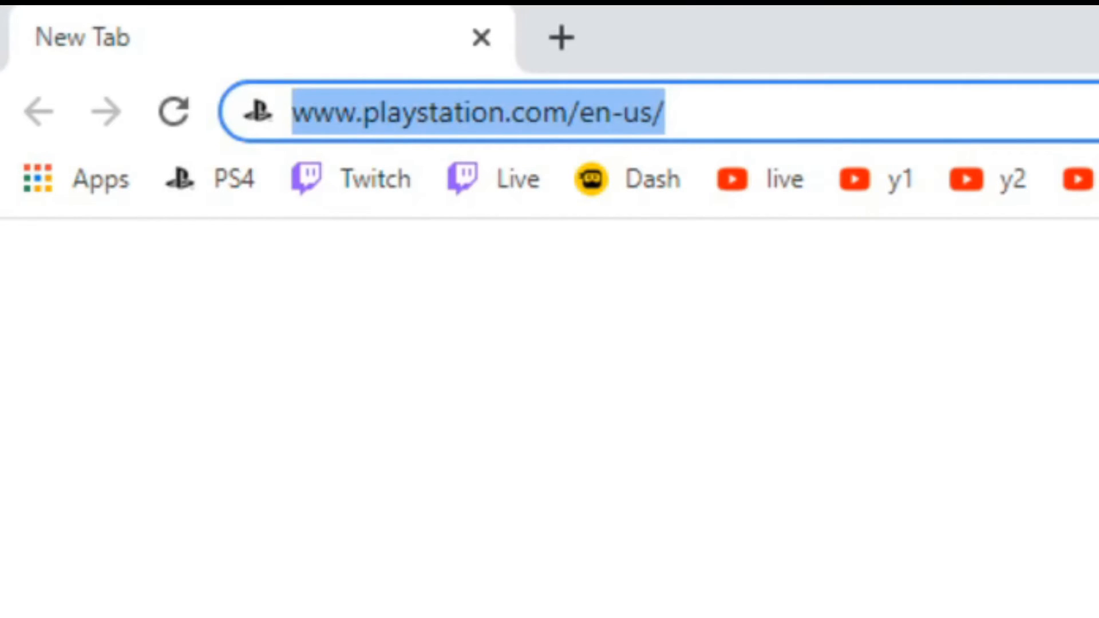
key(Enter)
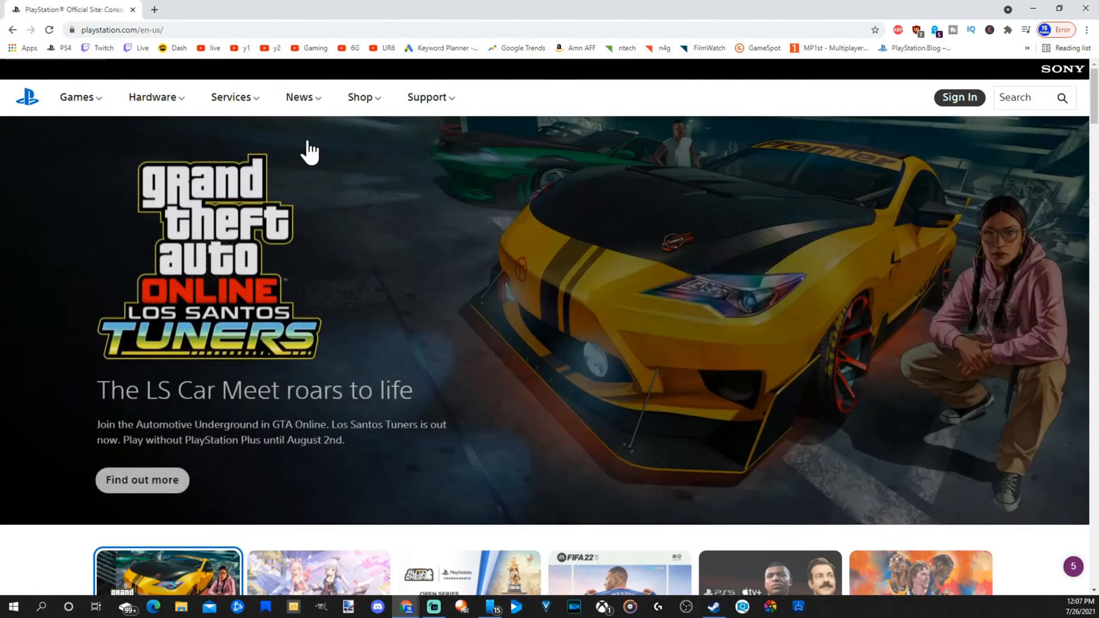
mouse_move(403, 204)
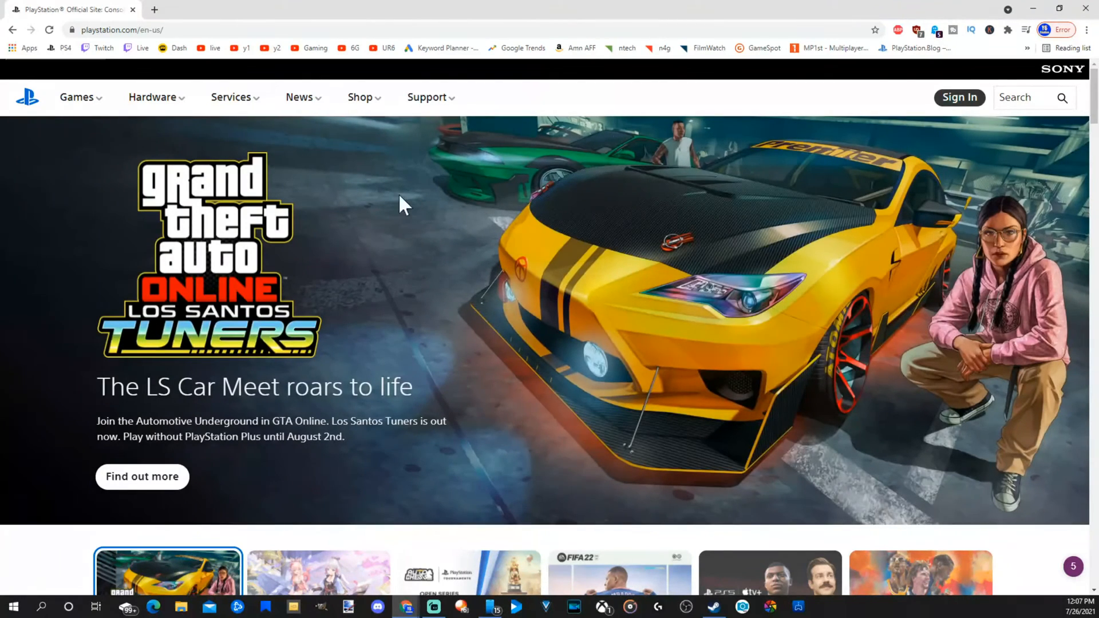
Start signing in from the header so the Sony sign-in page appears
click(959, 97)
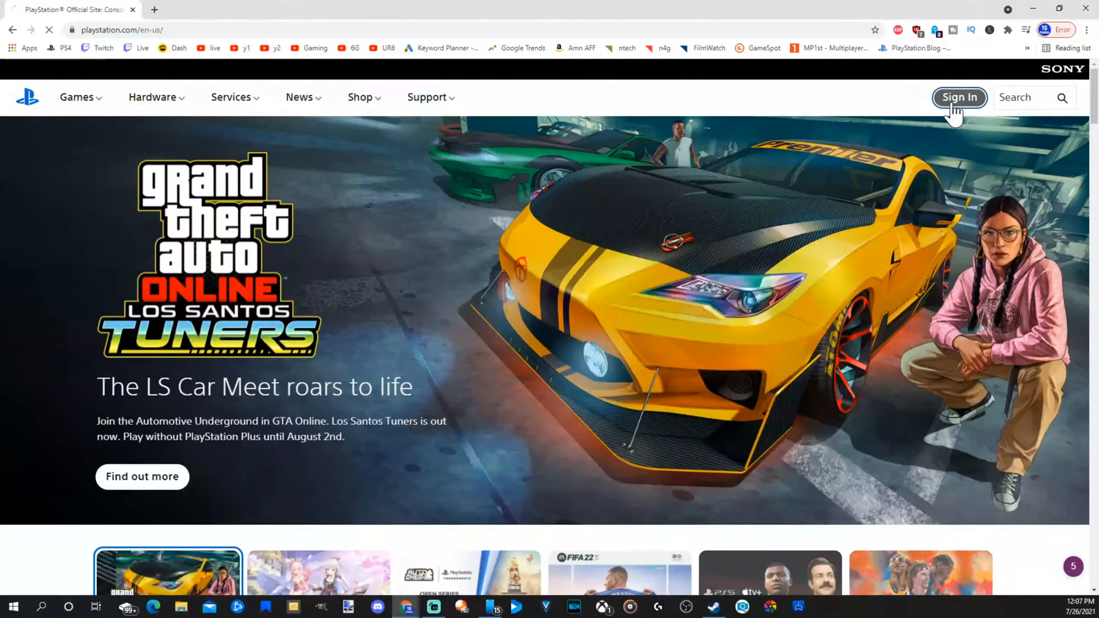
click(959, 96)
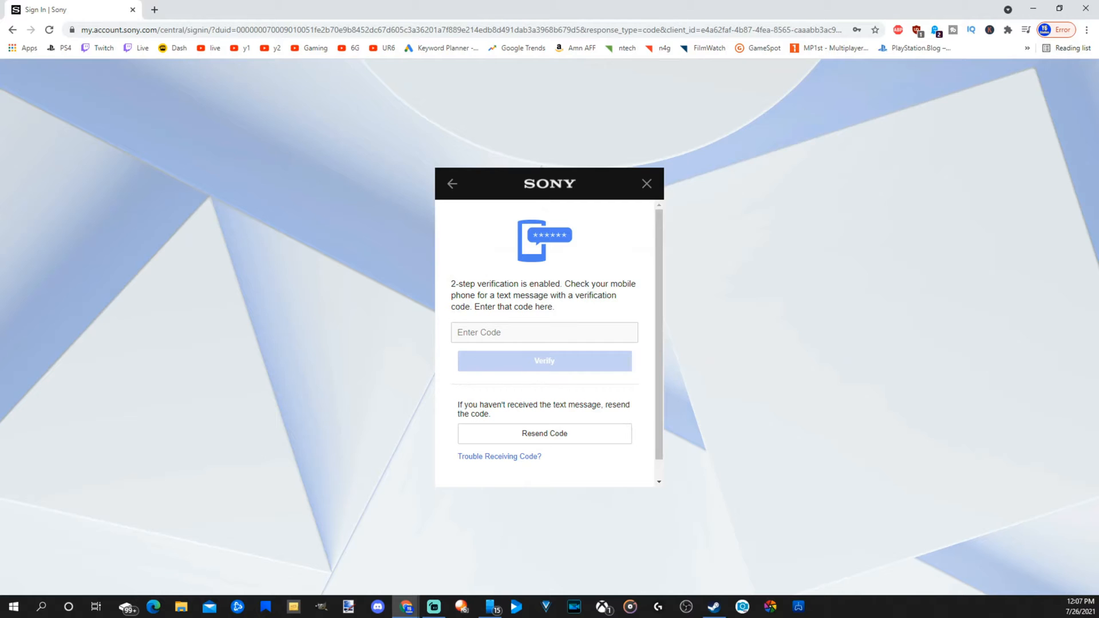
Enter the texted verification code and verify it to finish signing in
click(545, 332)
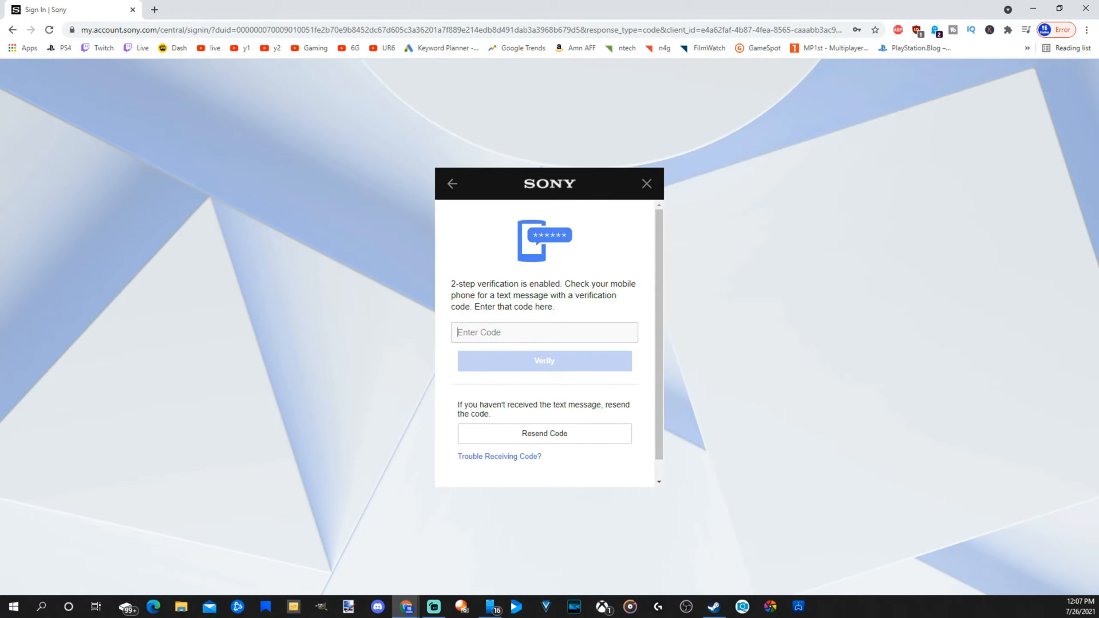
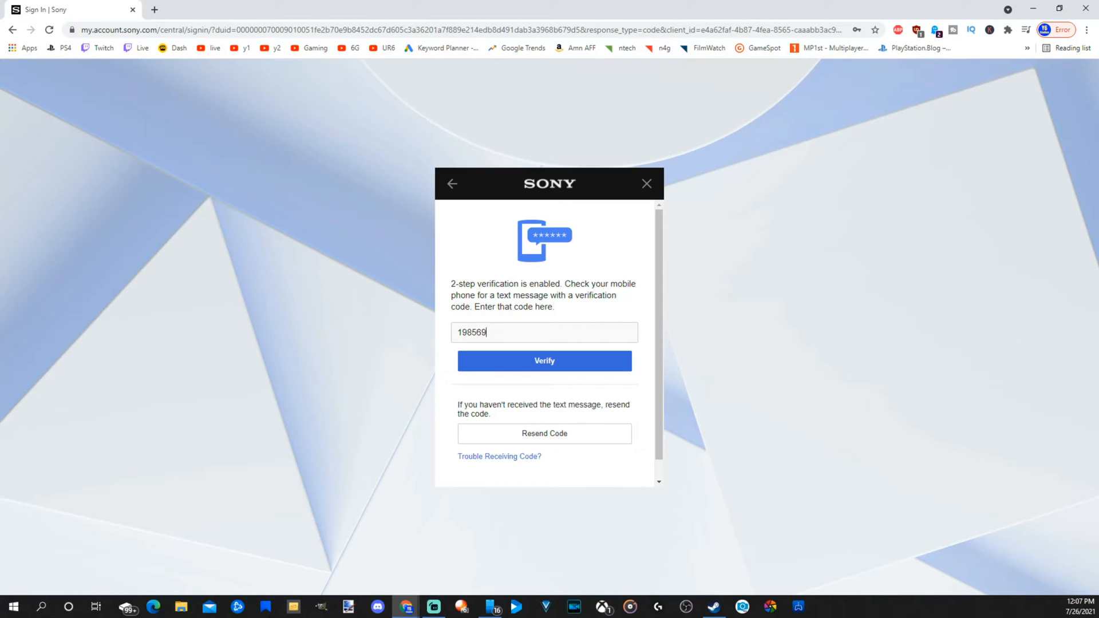
mouse_move(492, 368)
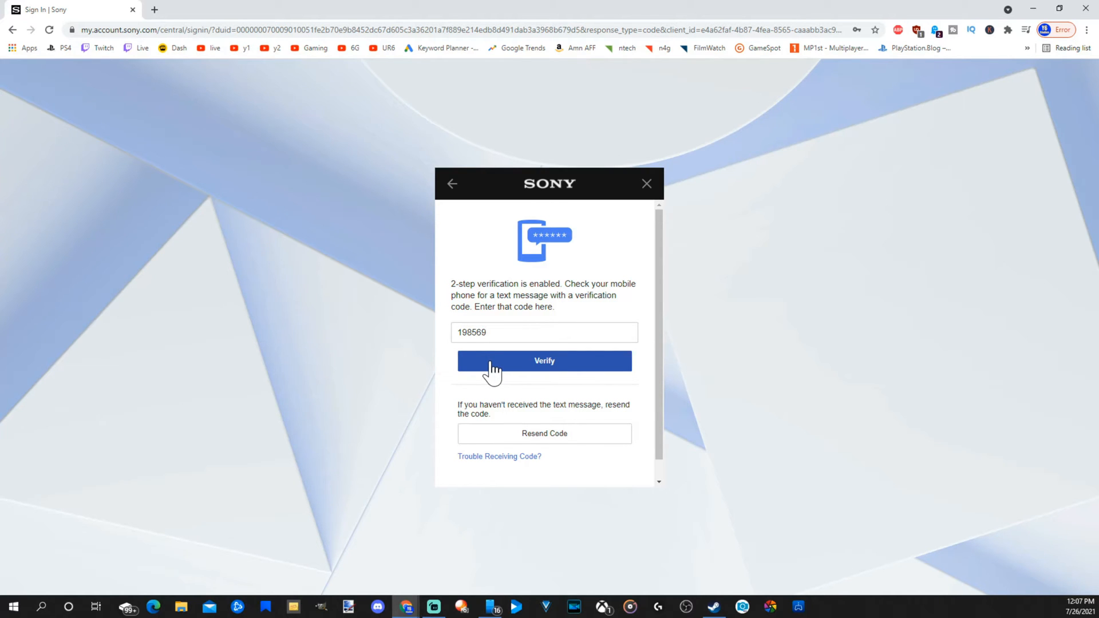
click(545, 361)
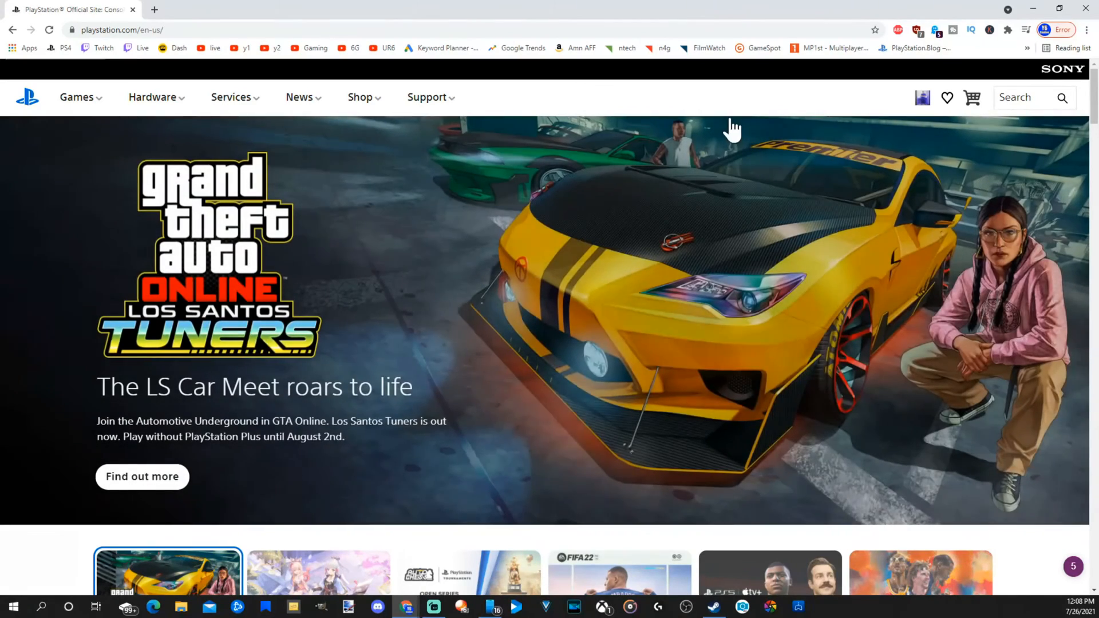
mouse_move(709, 145)
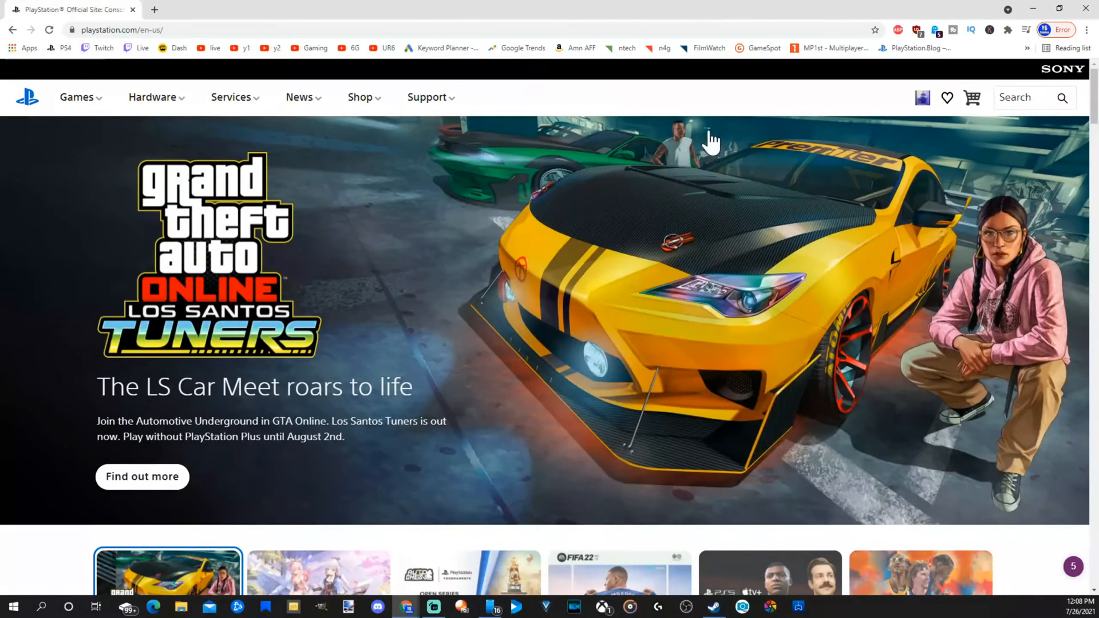
mouse_move(875, 117)
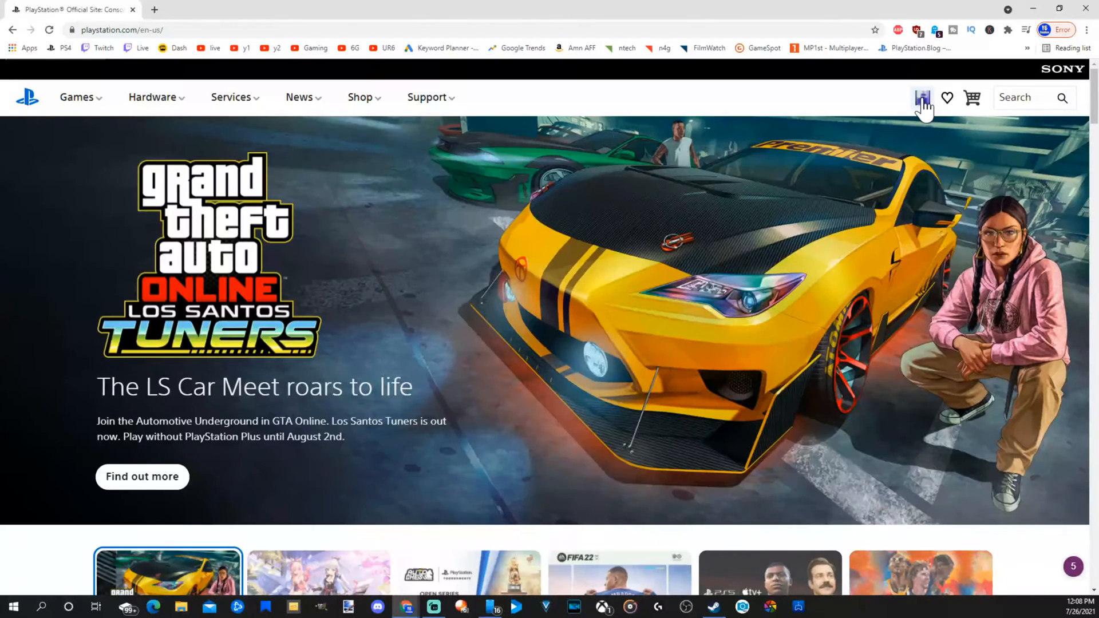
Reach Account Settings from the profile avatar menu
click(923, 96)
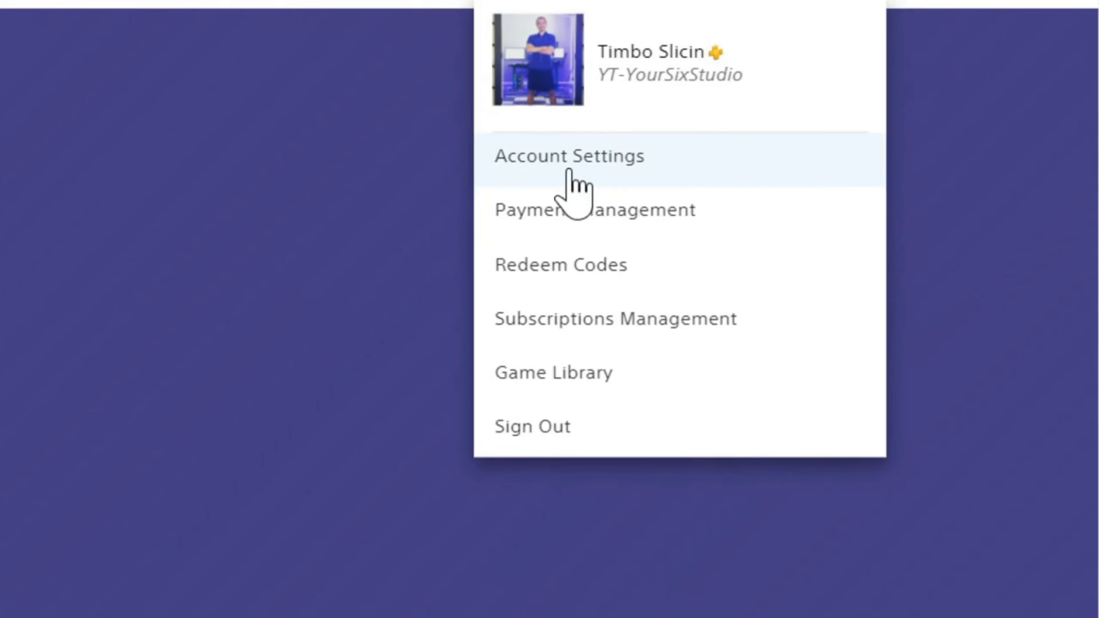
click(568, 155)
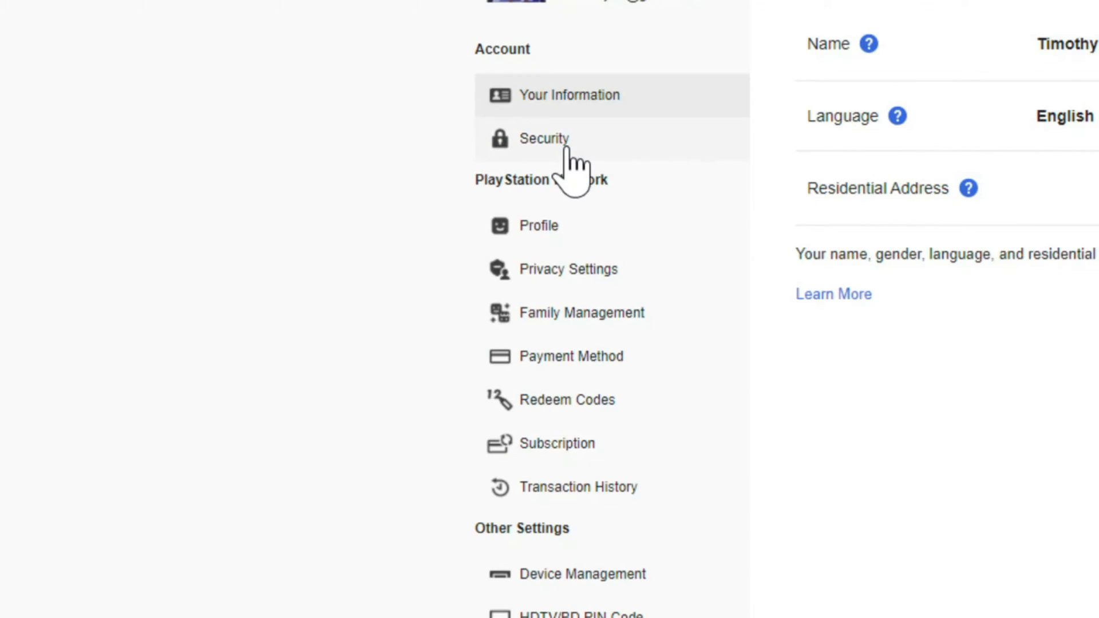
Go to the Security section and view the password change form without saving
click(544, 138)
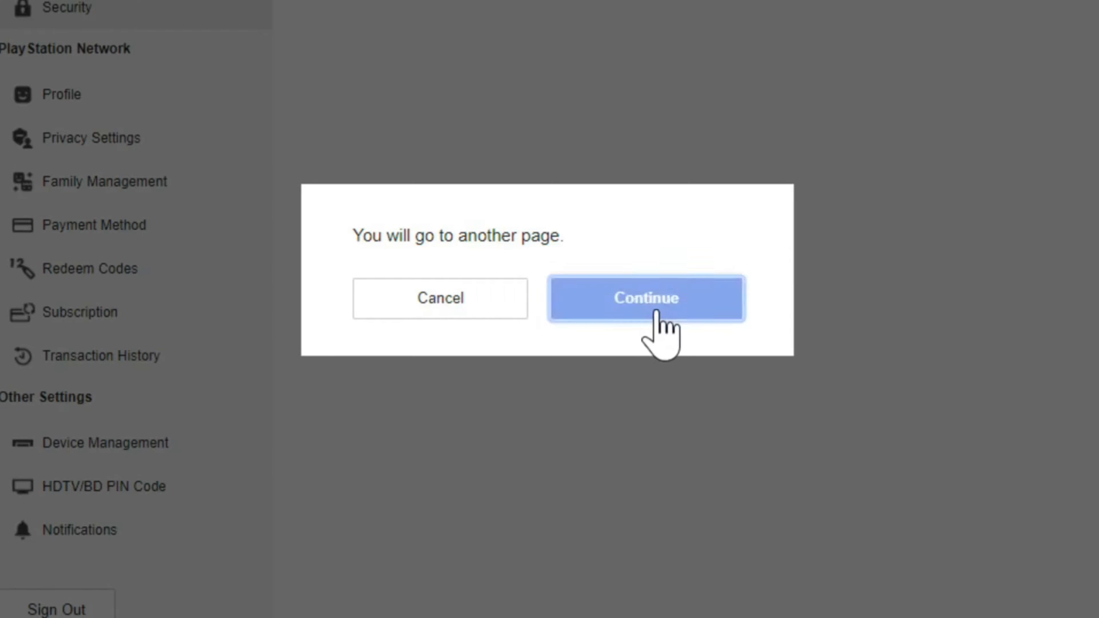
click(647, 298)
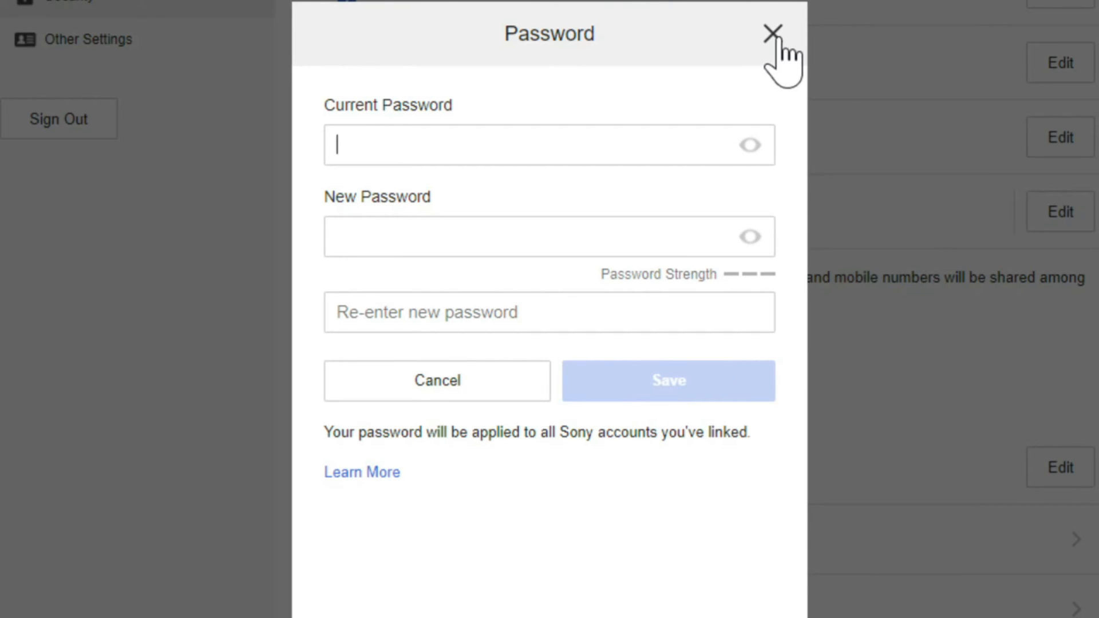
click(773, 32)
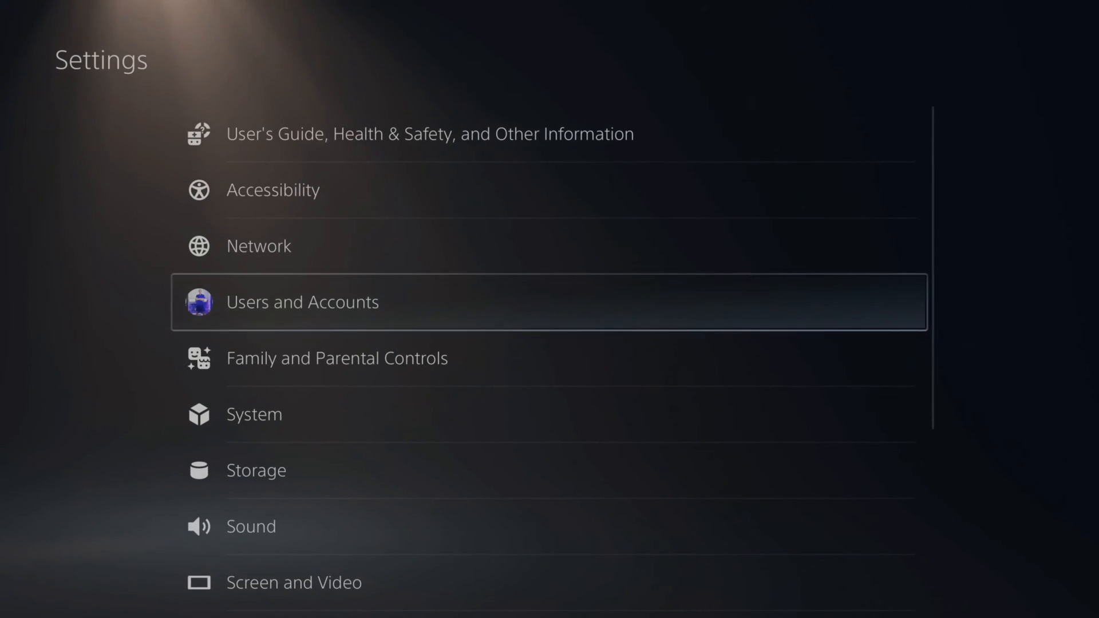
View the PS5 Users and Accounts options, then return to the main Settings list
click(302, 302)
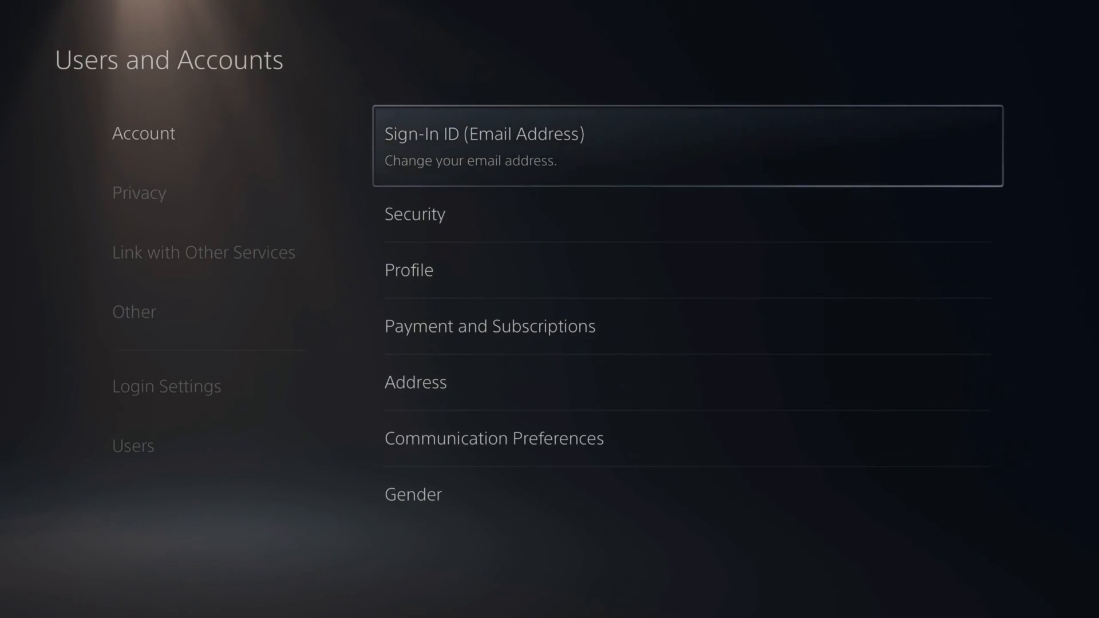
key(Escape)
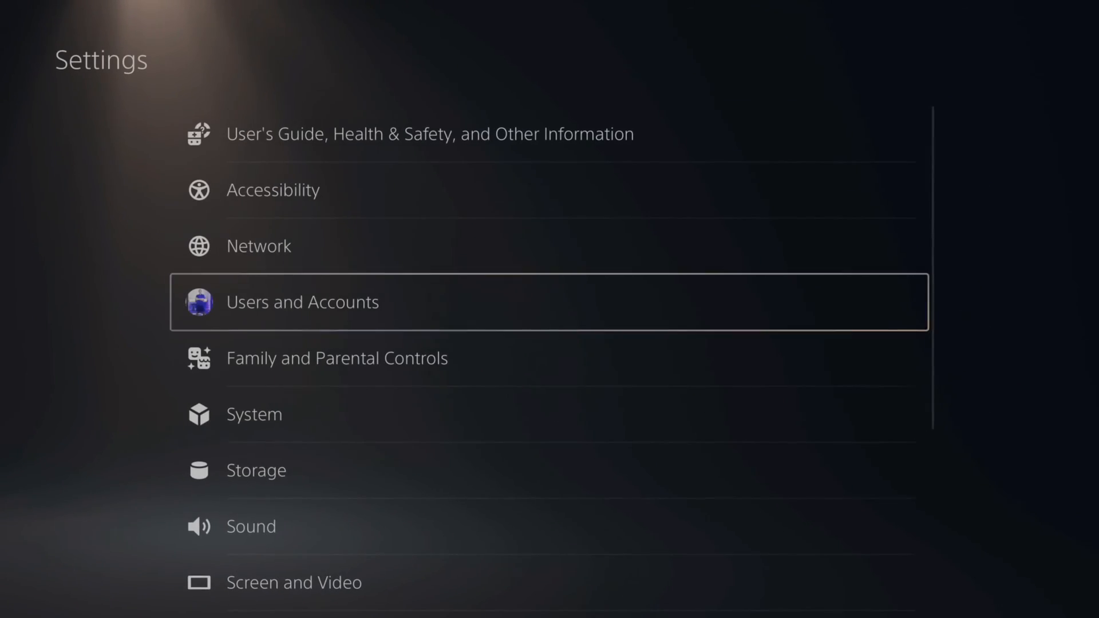